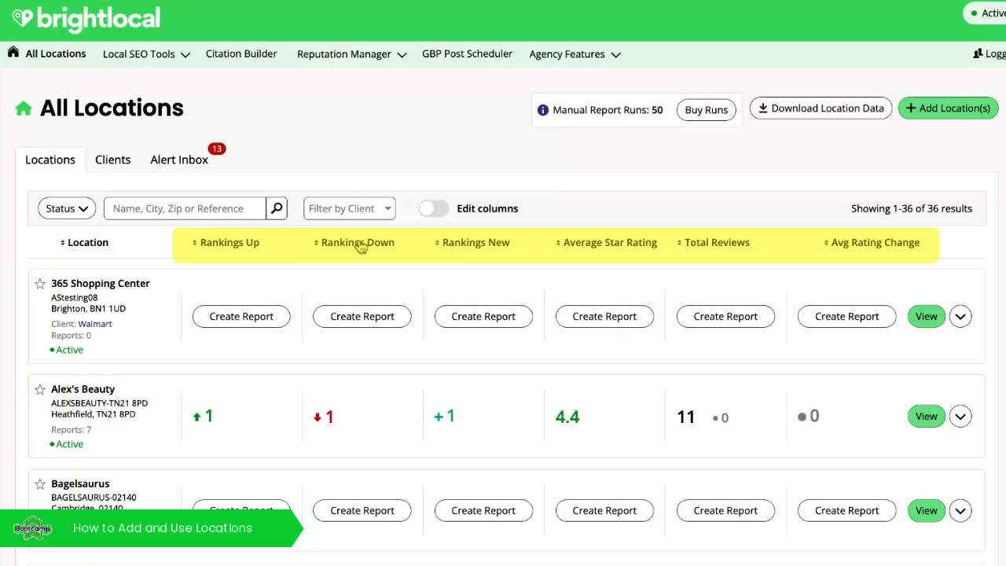
mouse_move(479, 265)
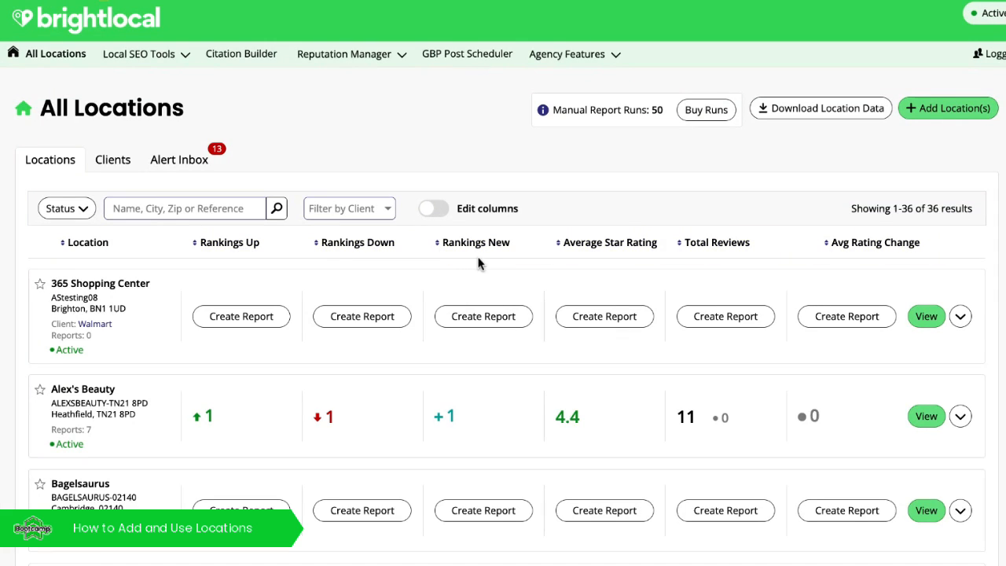
mouse_move(585, 253)
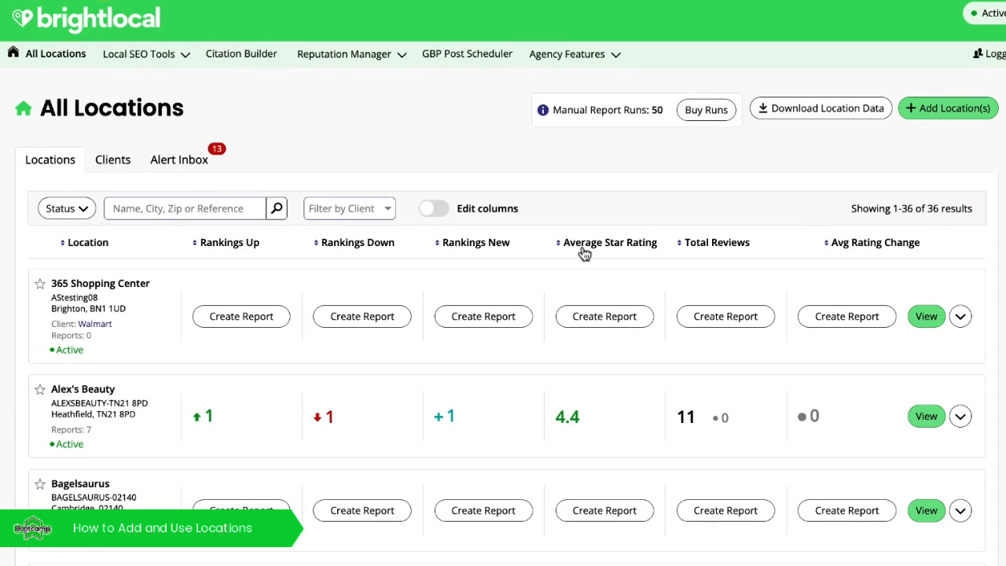
mouse_move(612, 252)
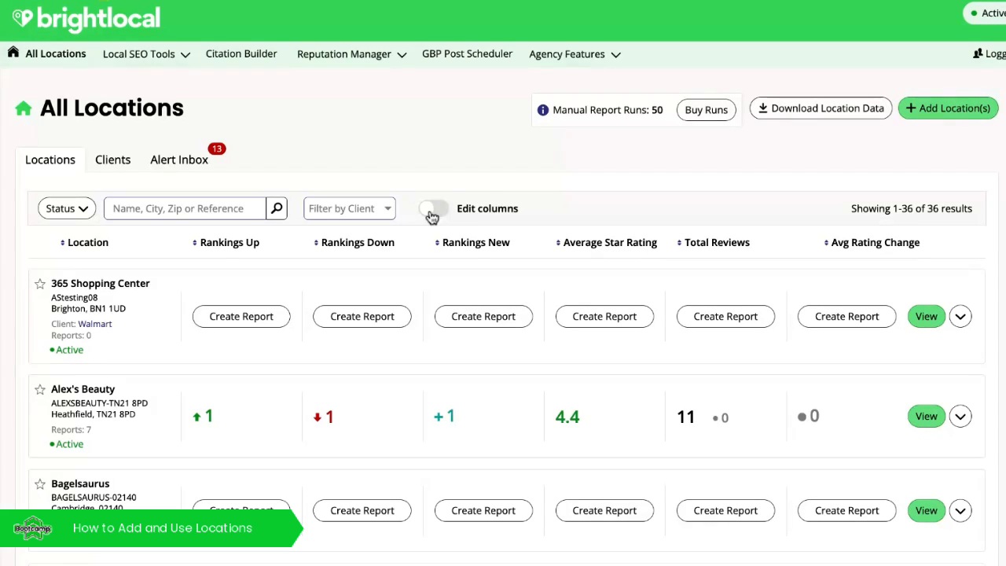
Enable column editing and scroll to the metrics for Key Citation Score and Live Citations
left_click(433, 209)
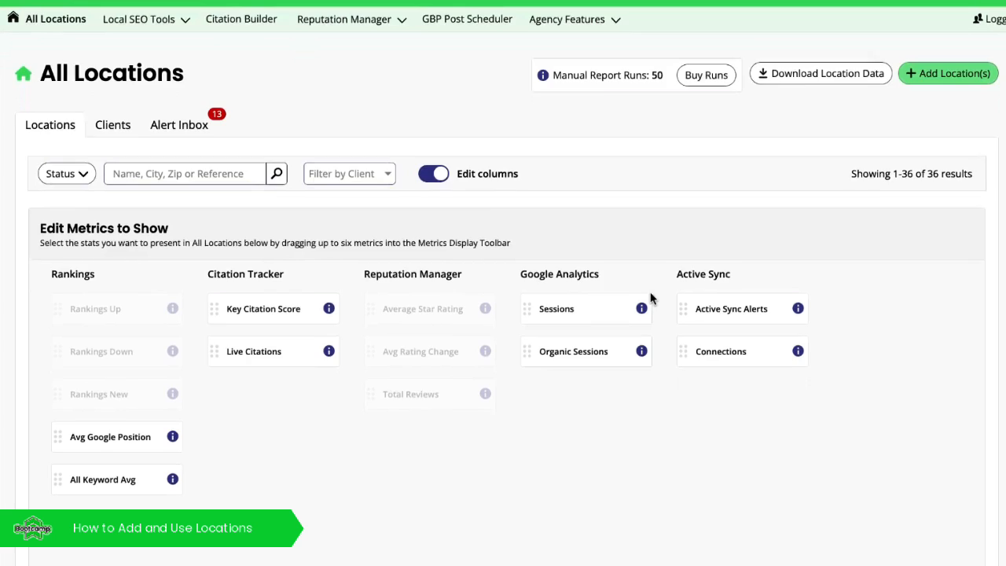
scroll("down", 3)
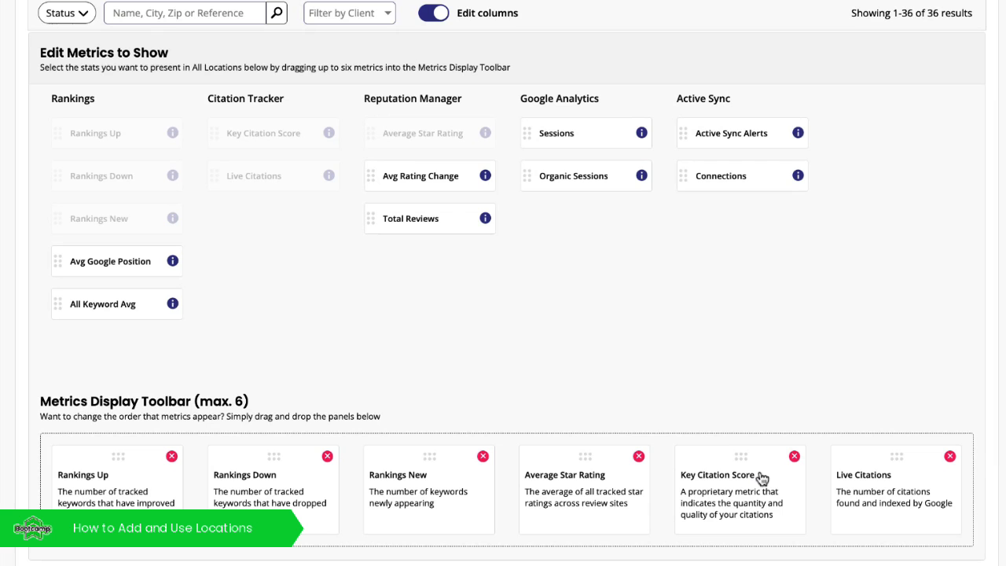
mouse_move(433, 13)
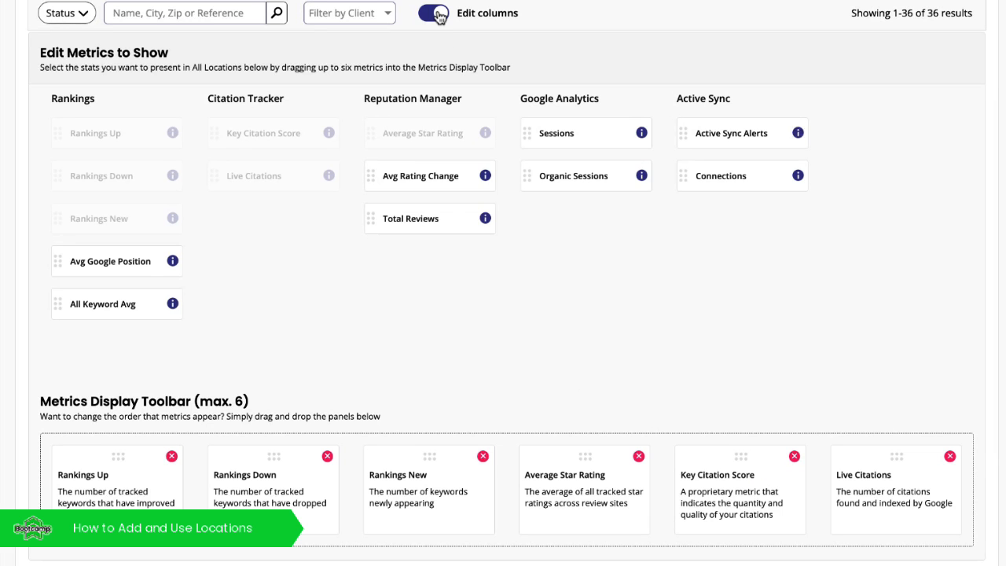
Switch off column editing so Key Citation Score and Live Citations columns show
left_click(433, 12)
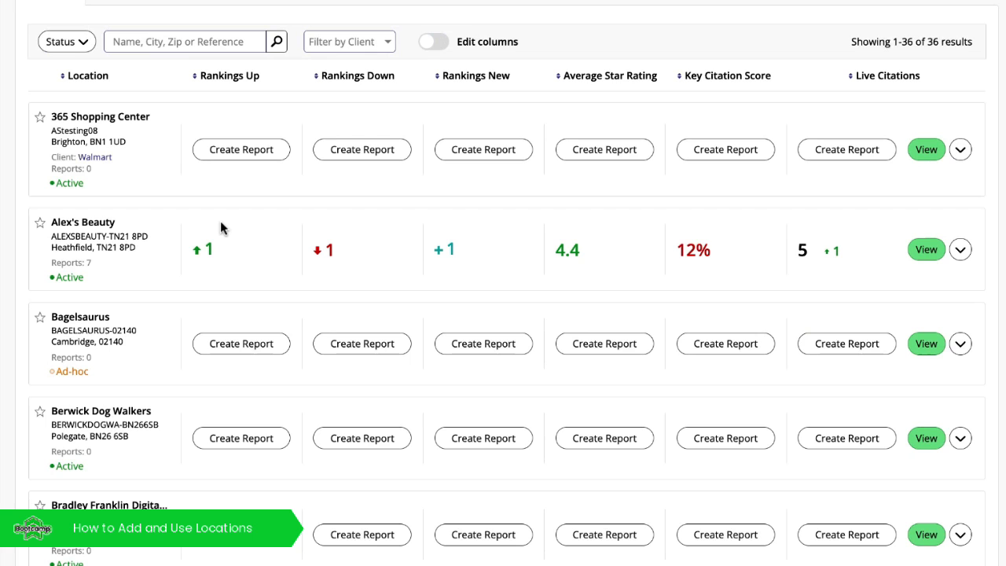
mouse_move(545, 237)
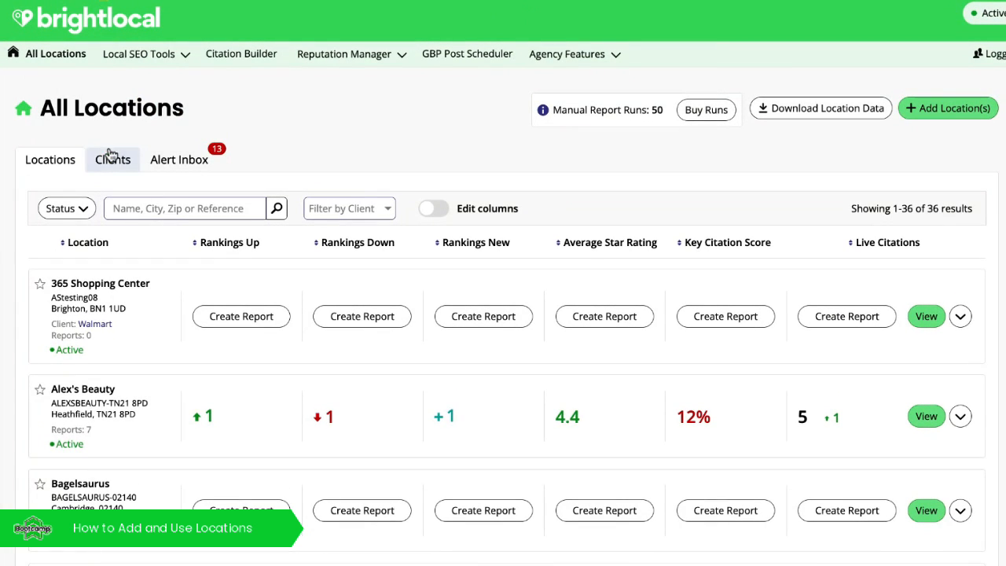
Show the Clients list with Walmart's five locations and expand Reputation Management options
left_click(112, 159)
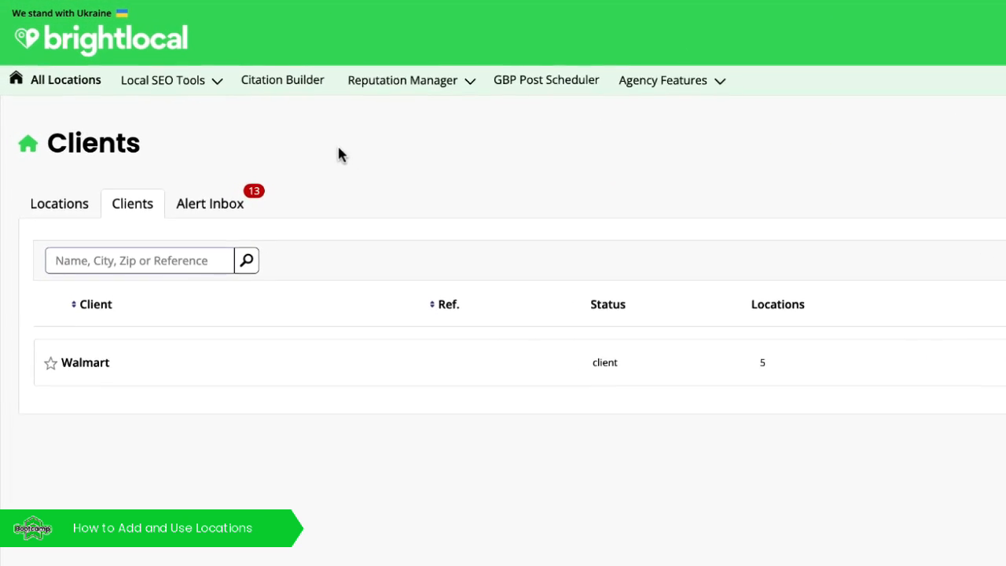
left_click(163, 79)
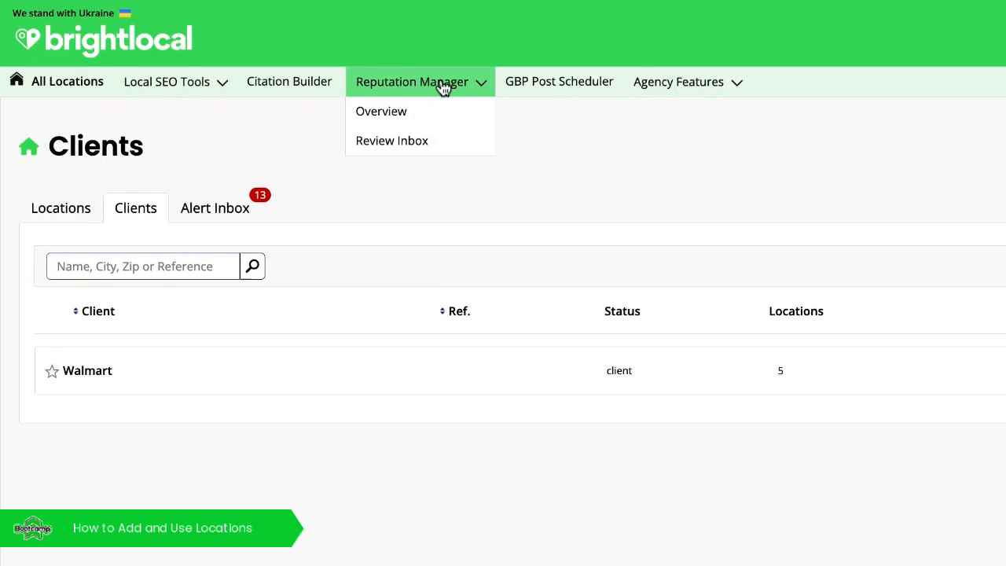
Open Local Rank Tracker from Local SEO Tools to view the 15 ranking reports
left_click(167, 82)
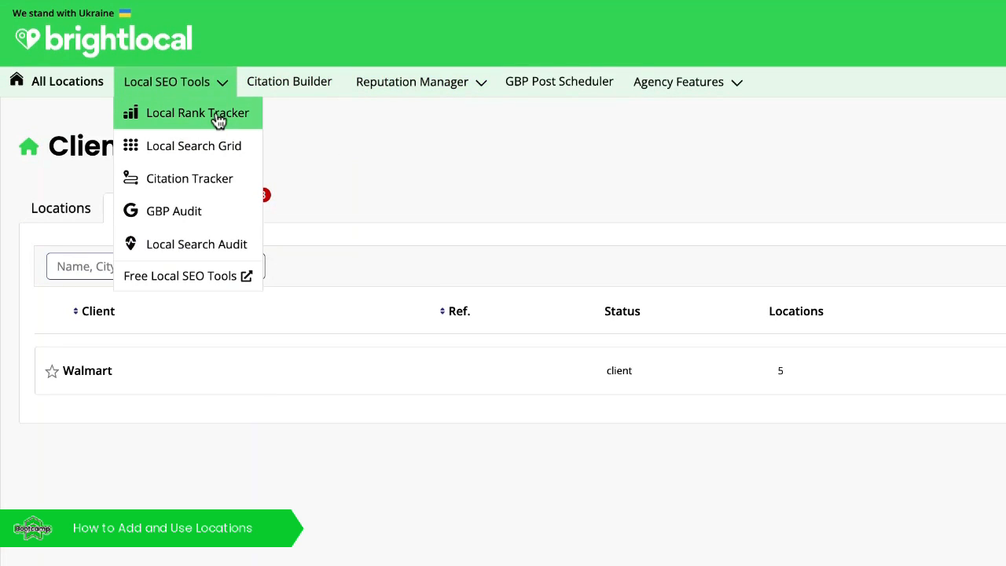
left_click(197, 112)
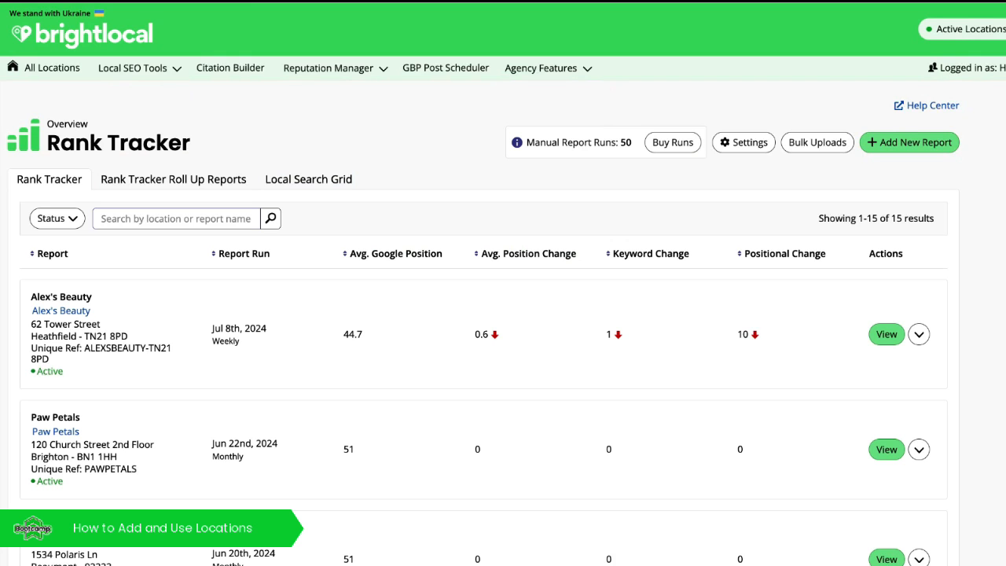
Return to All Locations and expand the Local SEO Tools menu showing Local Search Grid
left_click(44, 68)
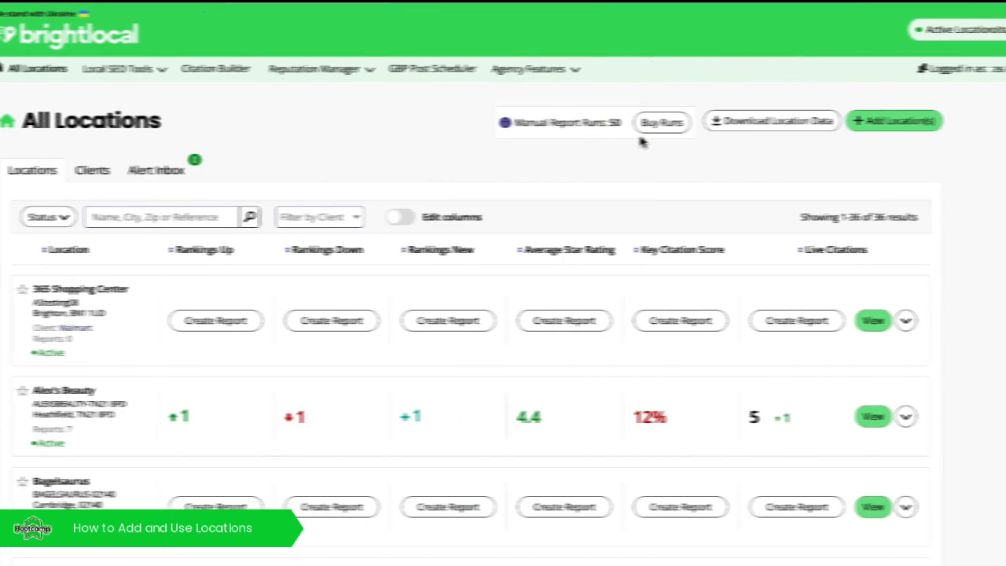
left_click(133, 68)
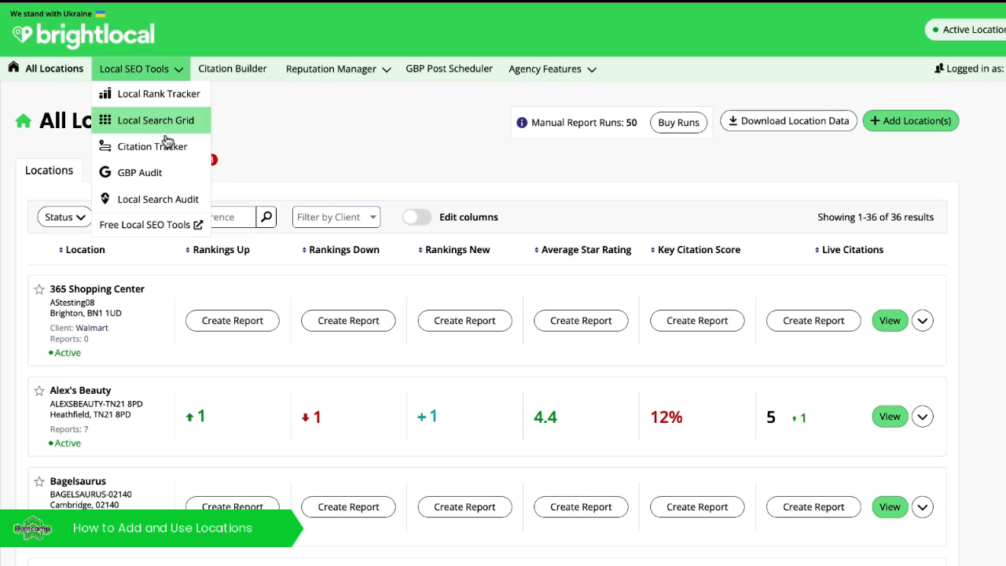
mouse_move(158, 199)
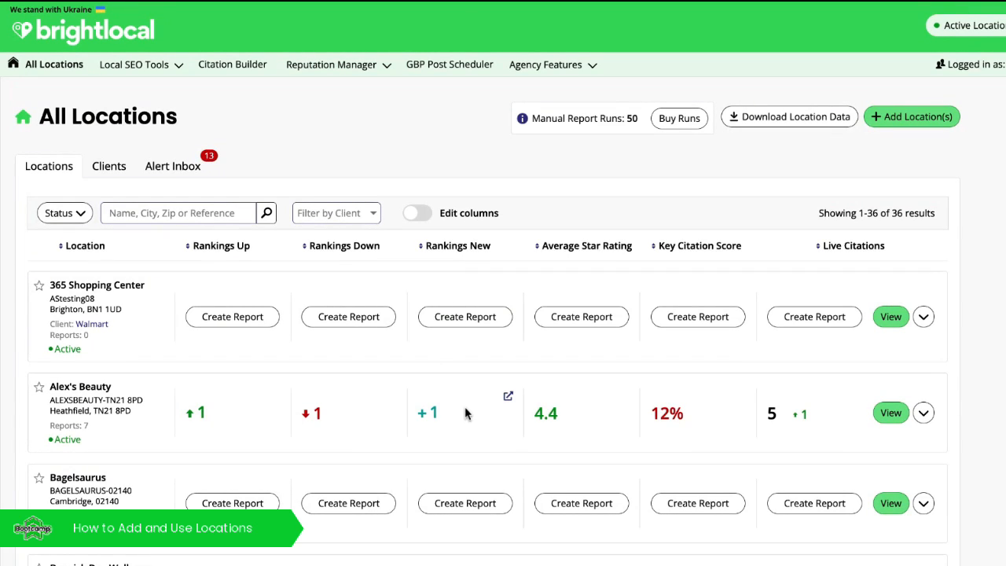
mouse_move(353, 340)
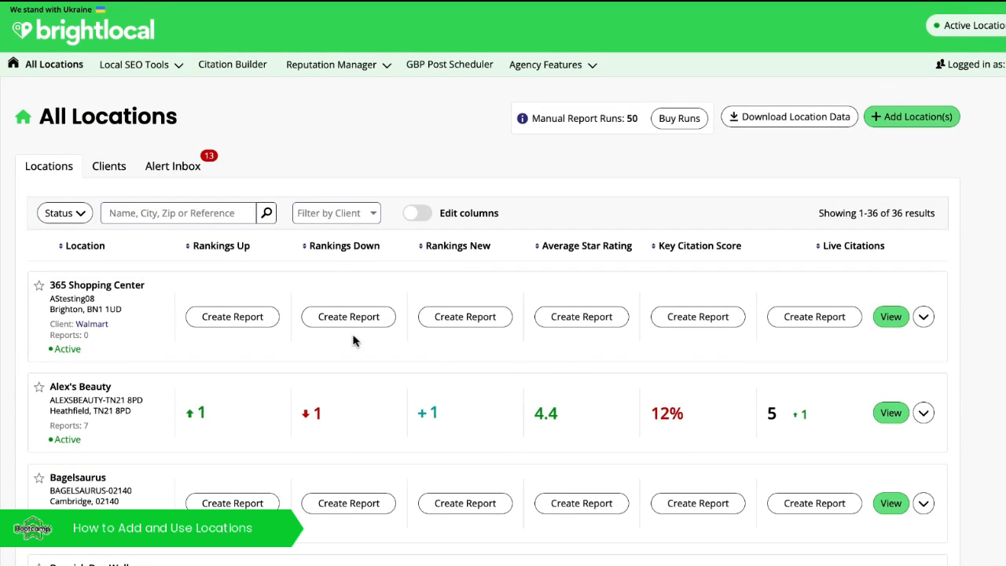
left_click(923, 316)
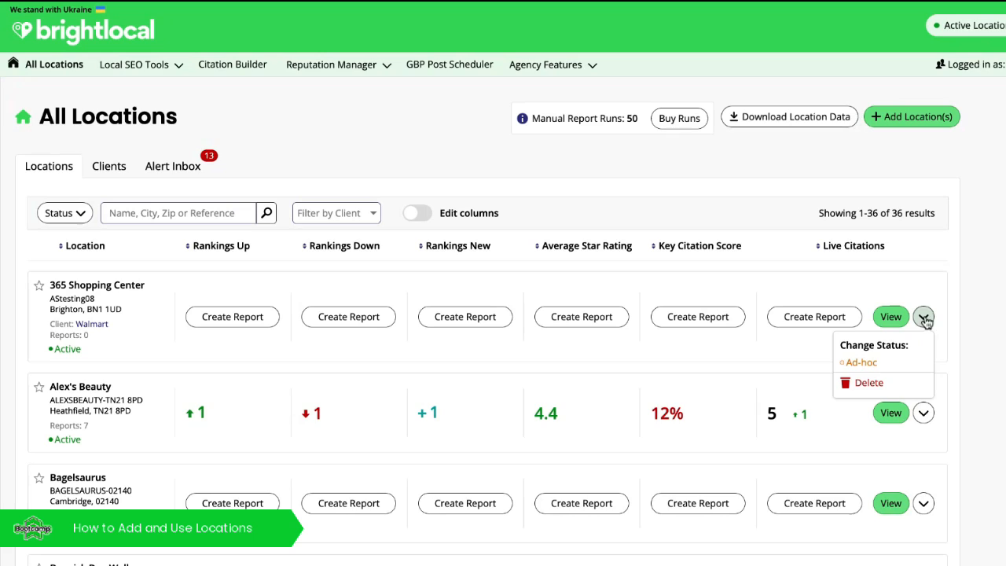
mouse_move(289, 352)
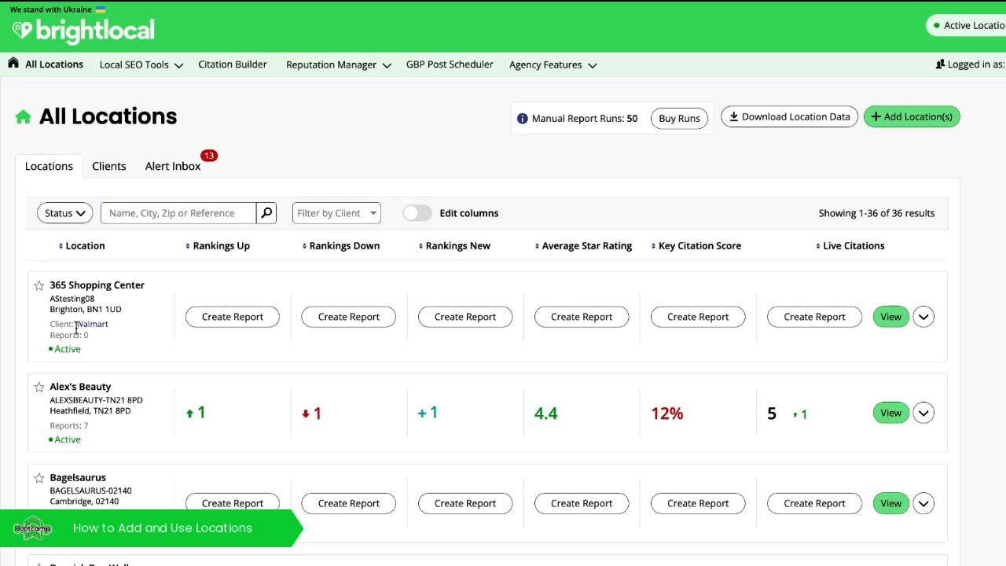
scroll("down", 3)
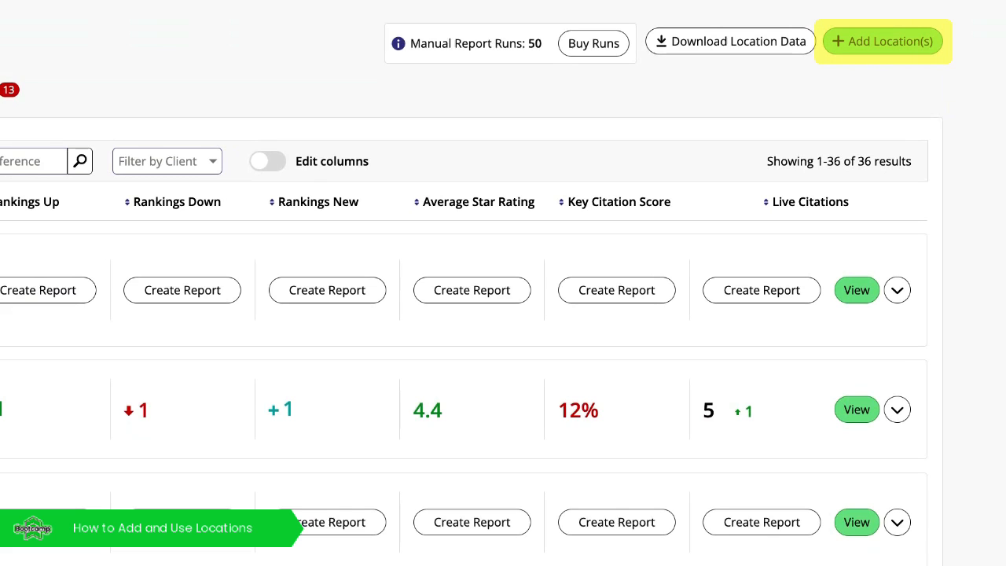
Open the Add Location(s) dialog with Google import, single-location and CSV options
left_click(882, 40)
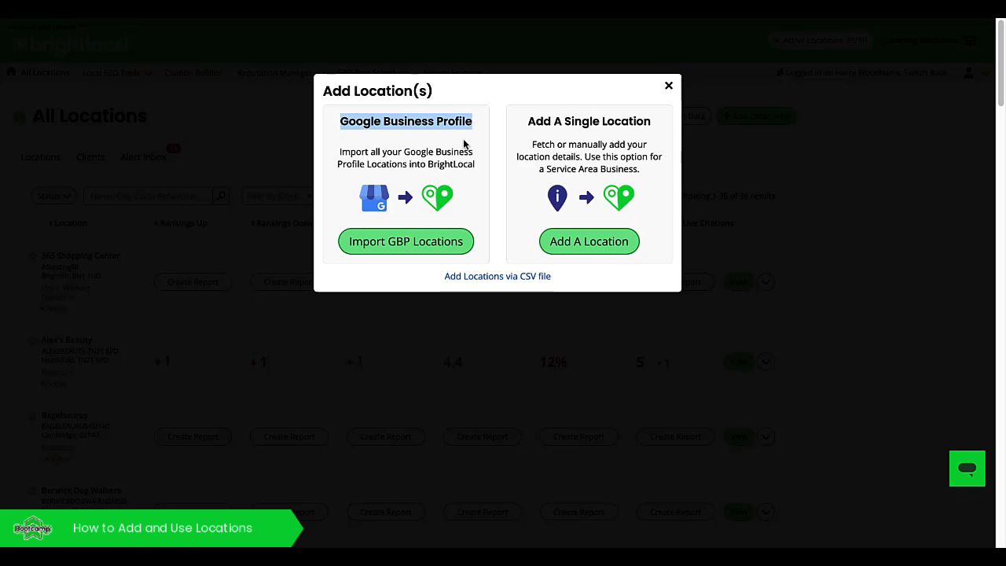
mouse_move(456, 165)
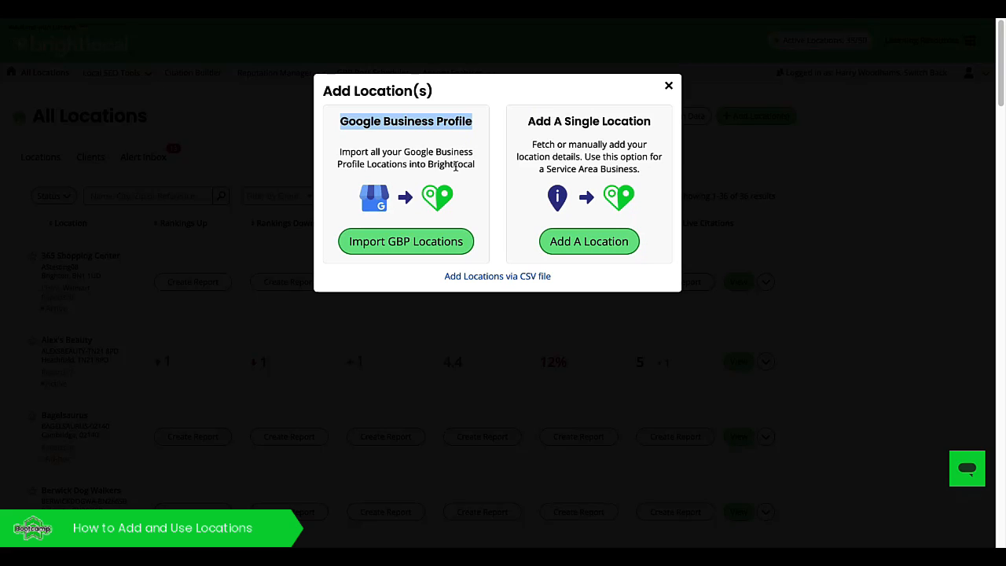
mouse_move(455, 165)
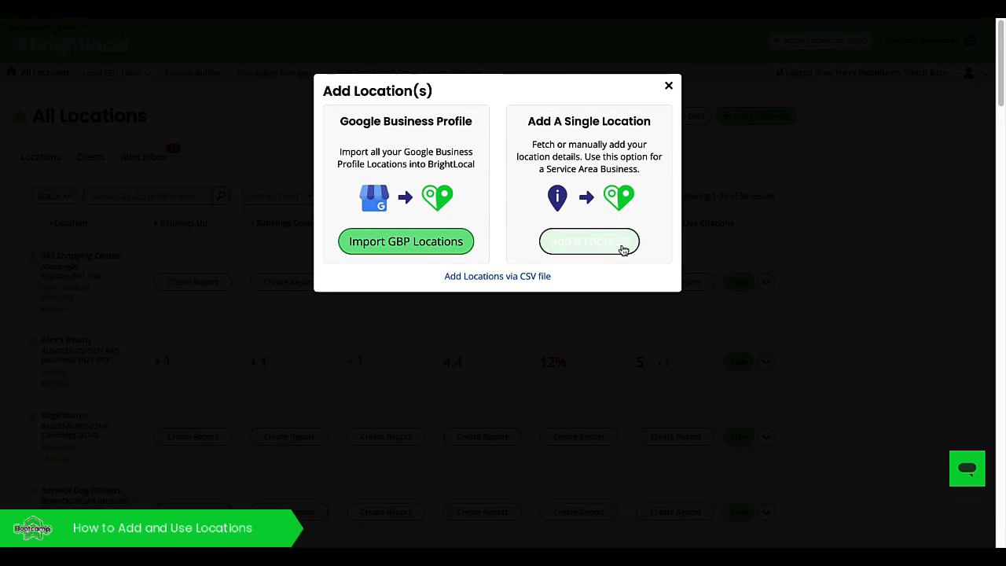
Add a single location by searching 'starbu' and using the Starbucks Reserve Roastery Chicago listing
left_click(589, 241)
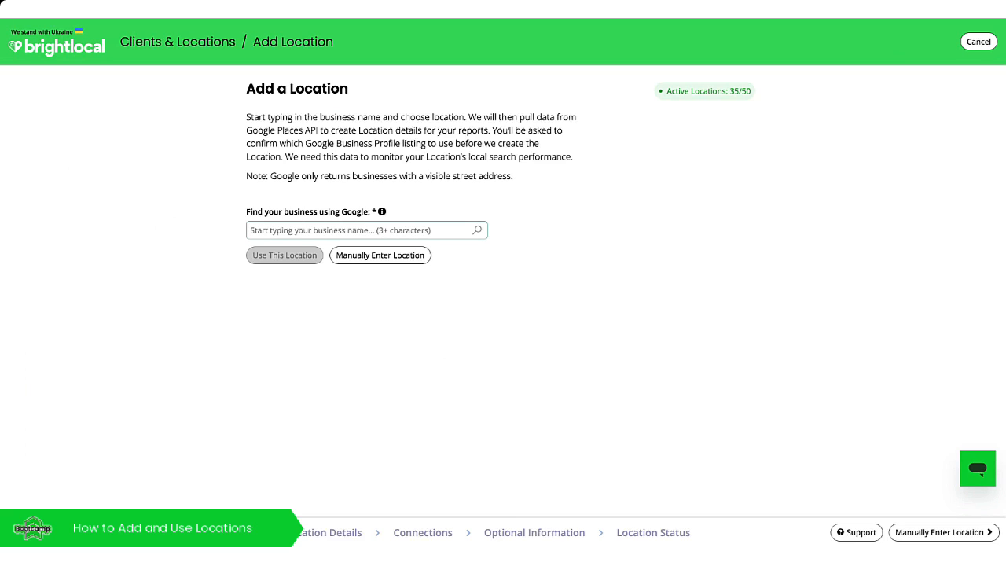
type("starbucks")
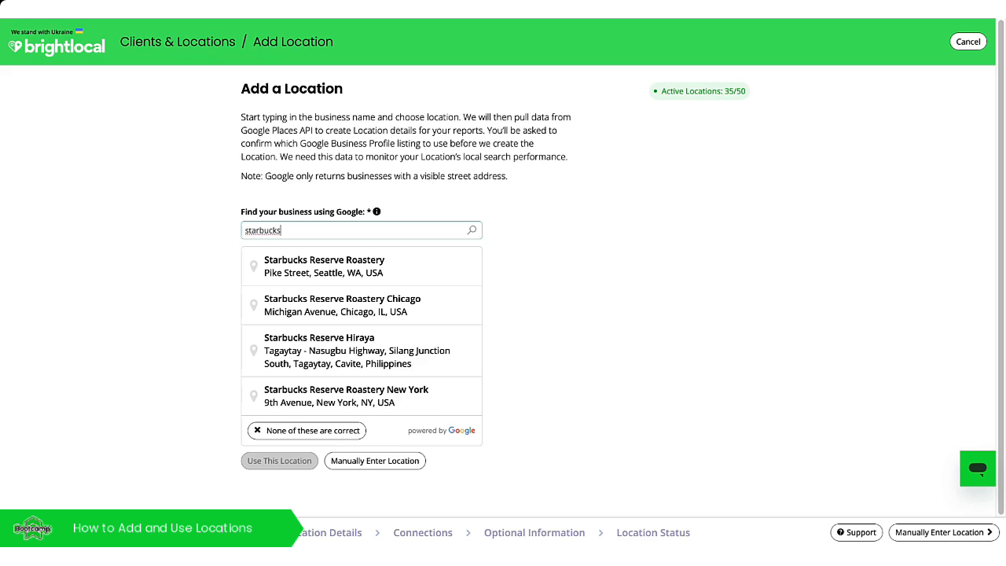
left_click(342, 305)
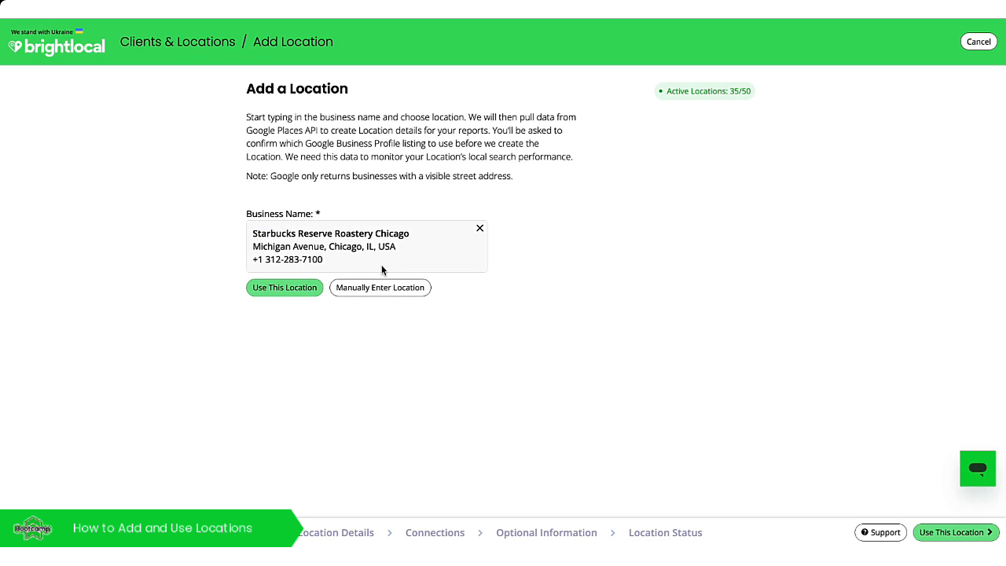
left_click(284, 287)
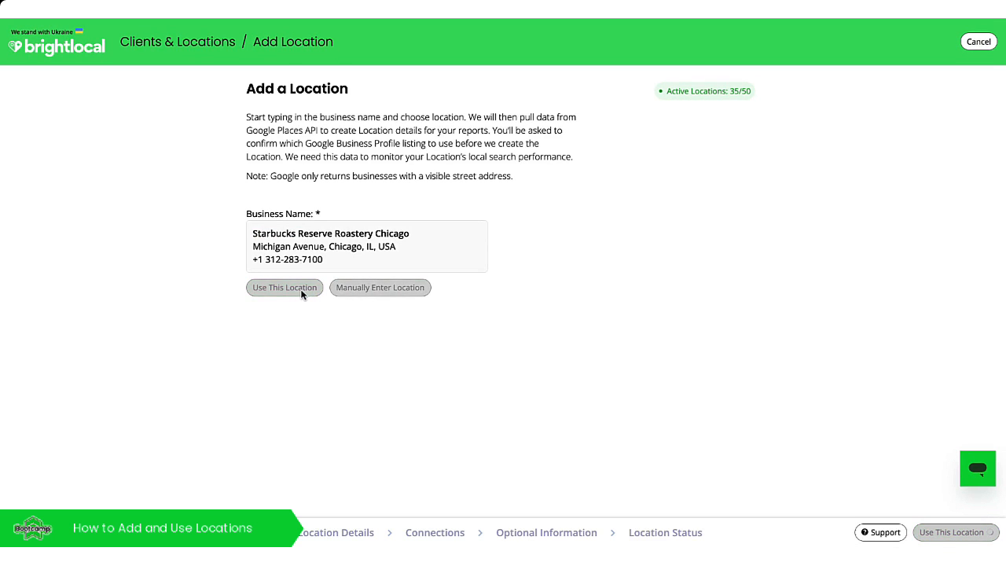
left_click(284, 287)
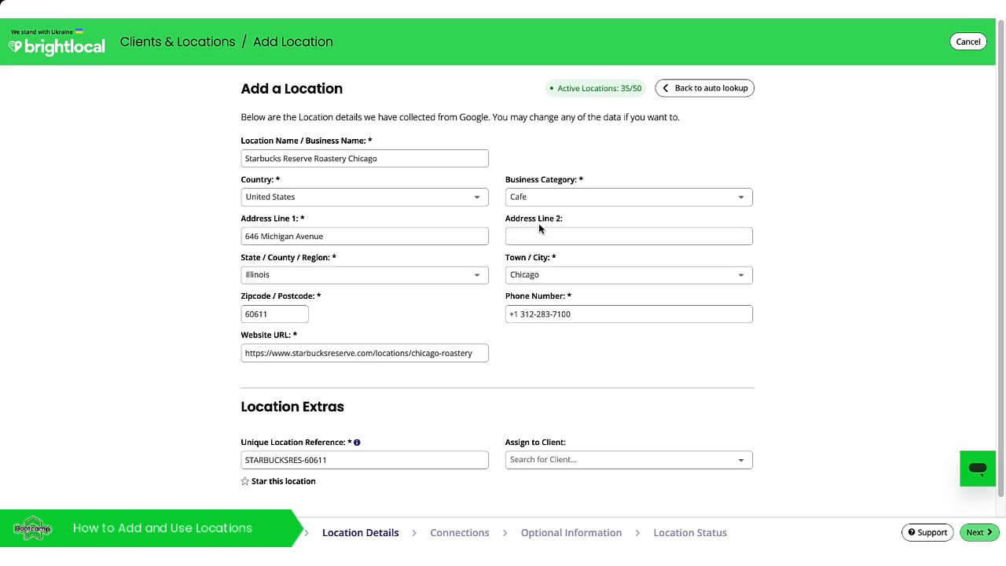
mouse_move(582, 347)
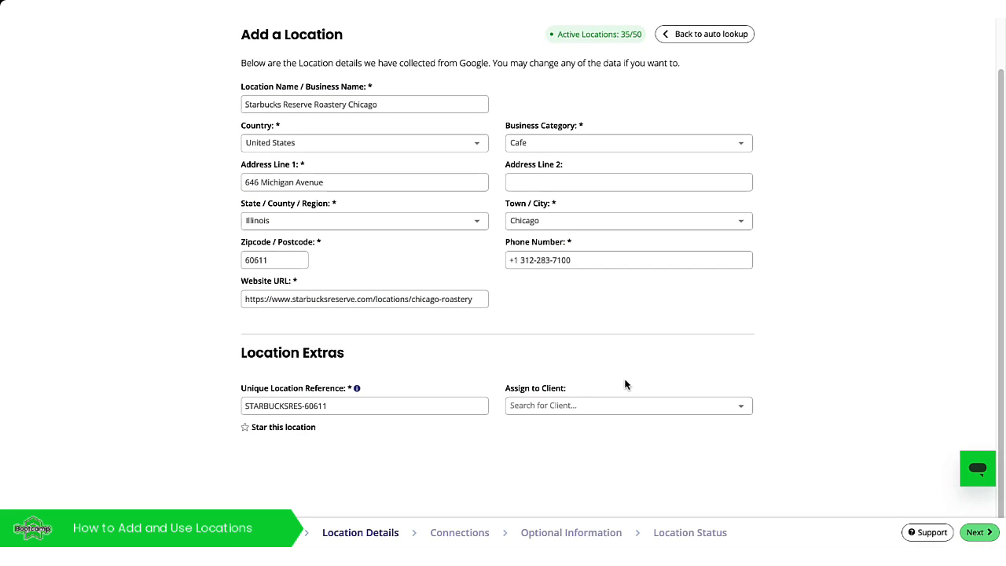
Review the prefilled details and advance past Connections to the optional Citation Builder information
left_click(628, 406)
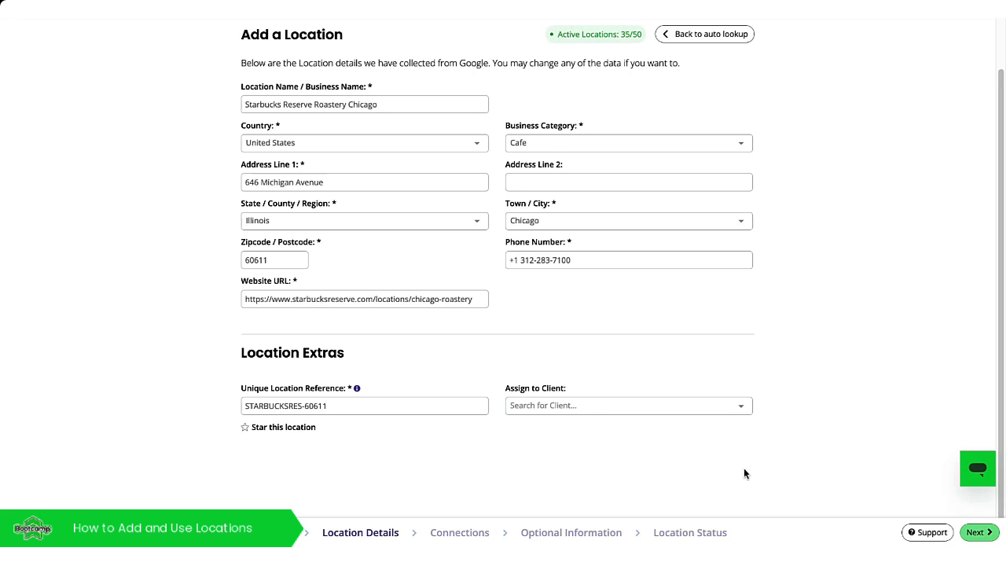
left_click(978, 532)
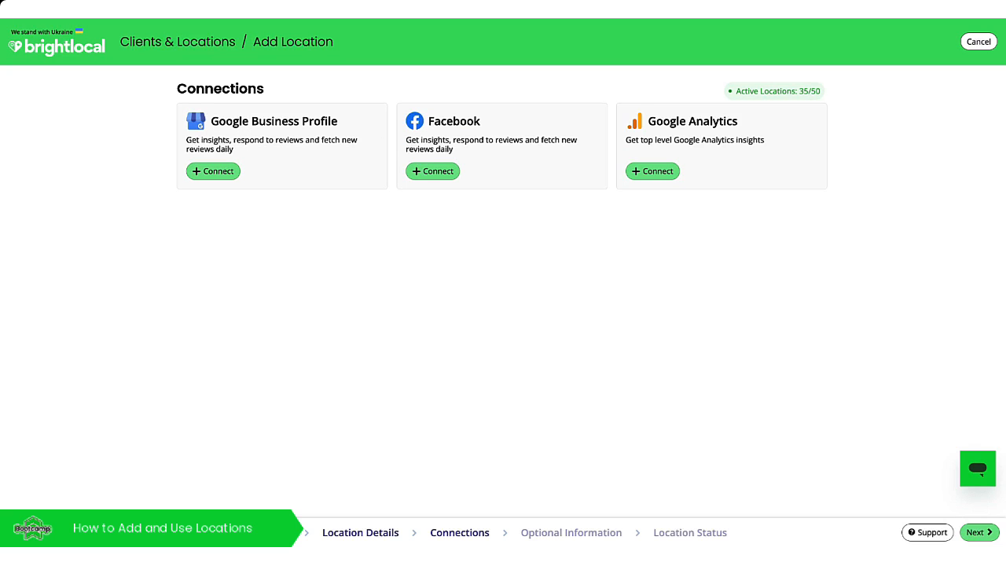
mouse_move(738, 169)
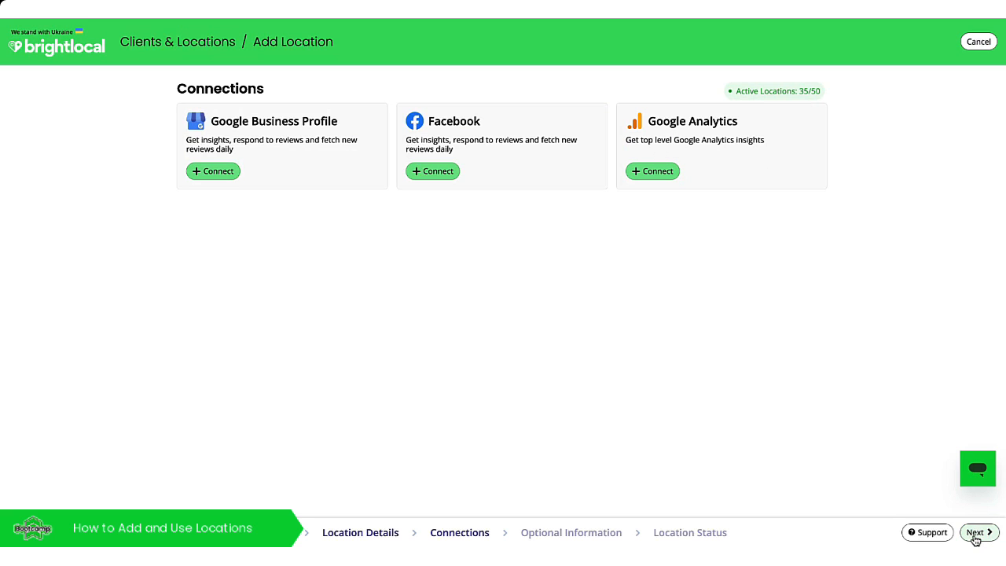
left_click(977, 532)
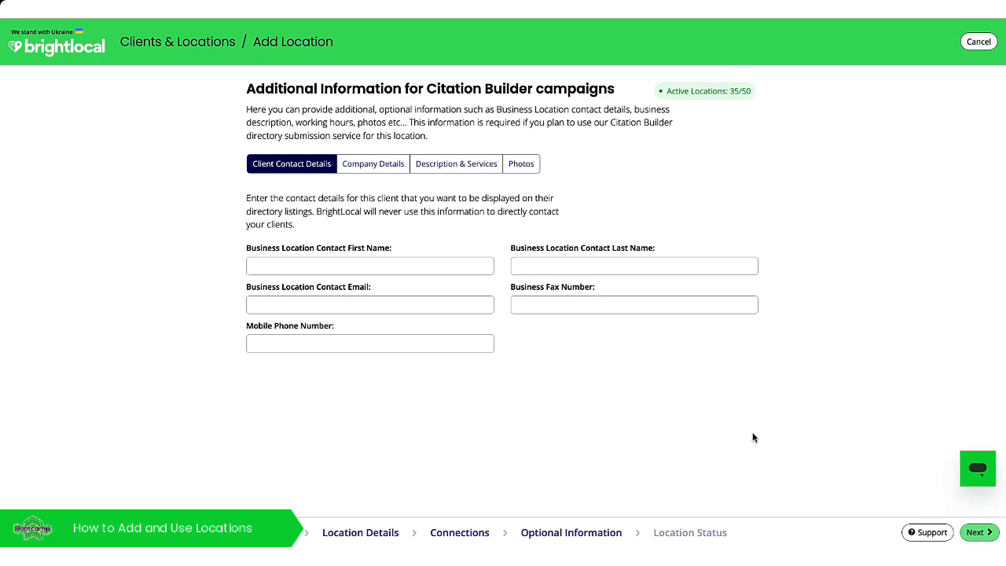
mouse_move(353, 228)
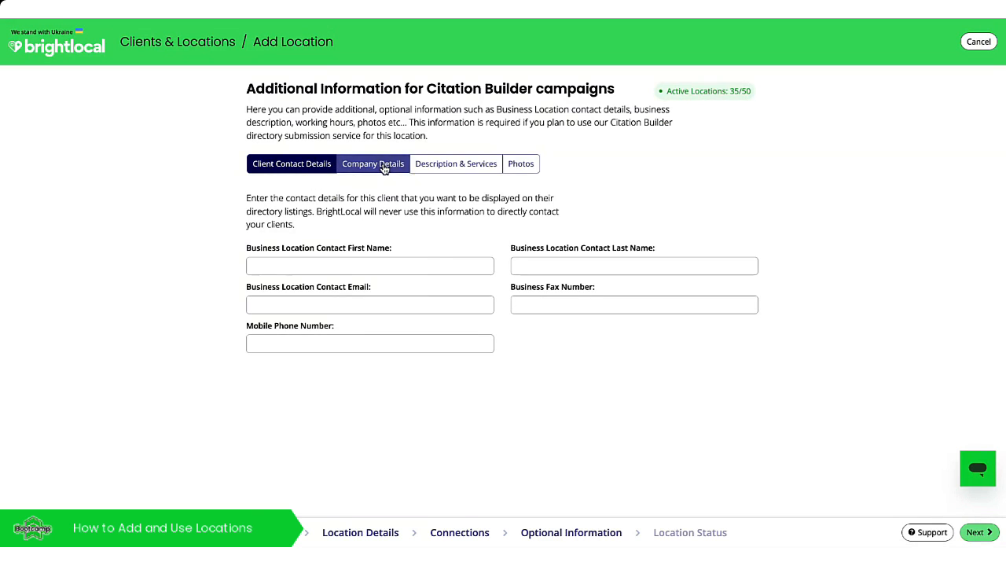
Browse Company Details and Description & Services, then add the roastery with Ad-hoc status
left_click(367, 164)
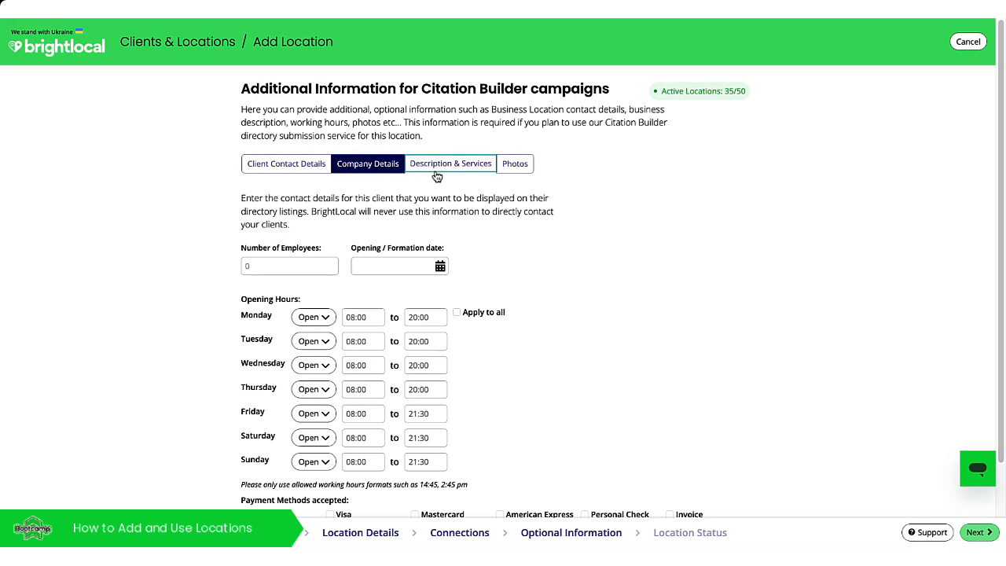
left_click(521, 164)
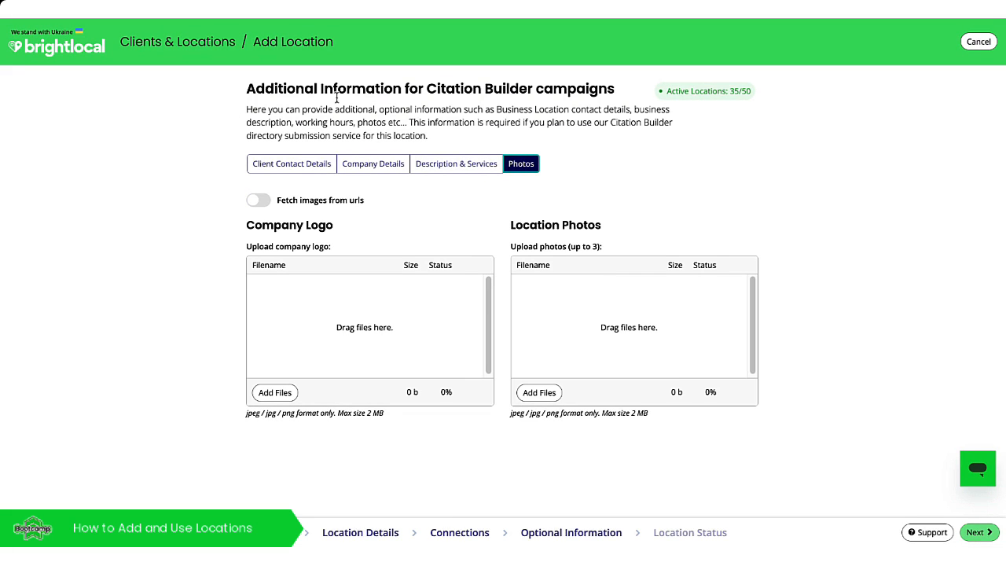
mouse_move(462, 98)
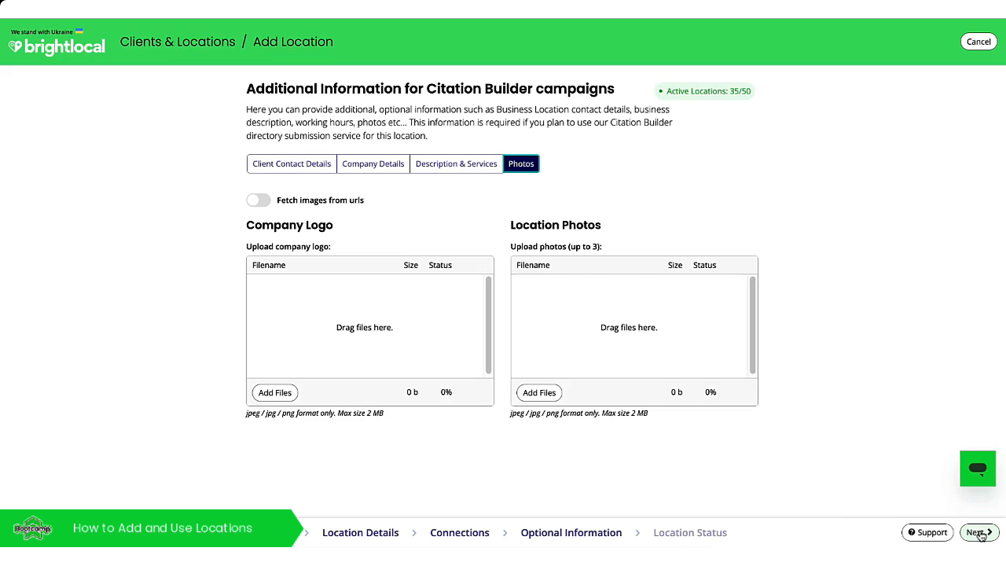
left_click(976, 533)
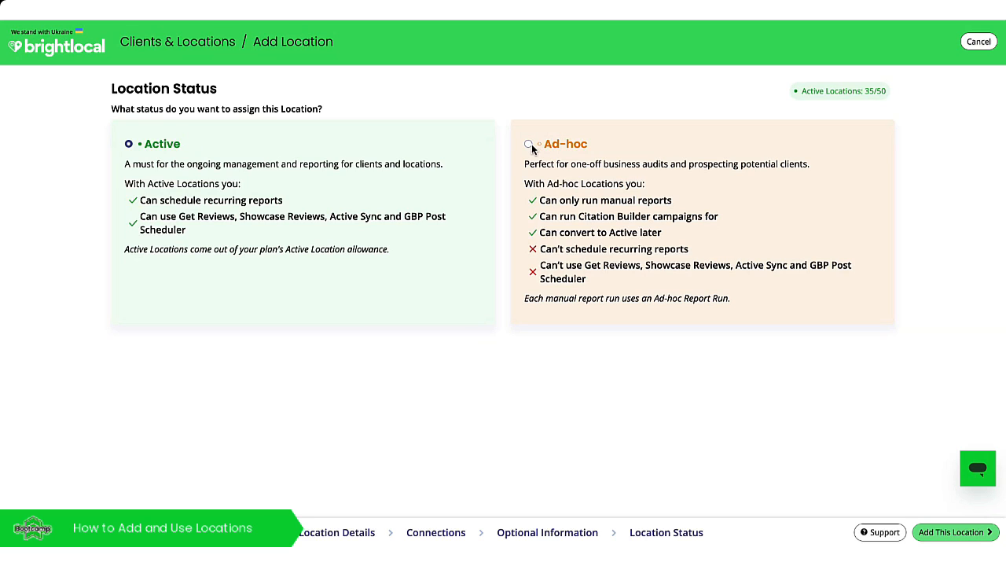
left_click(528, 143)
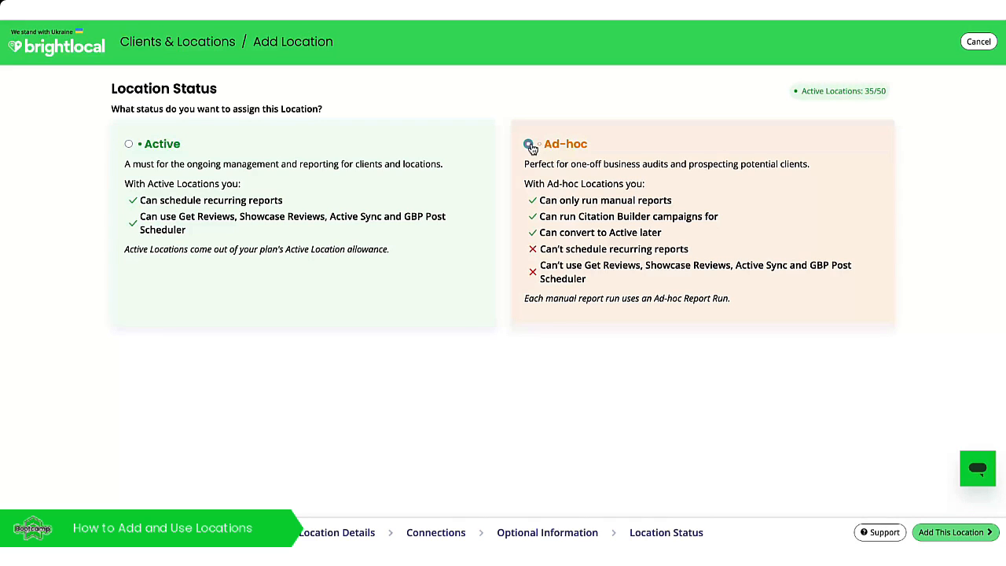
left_click(527, 144)
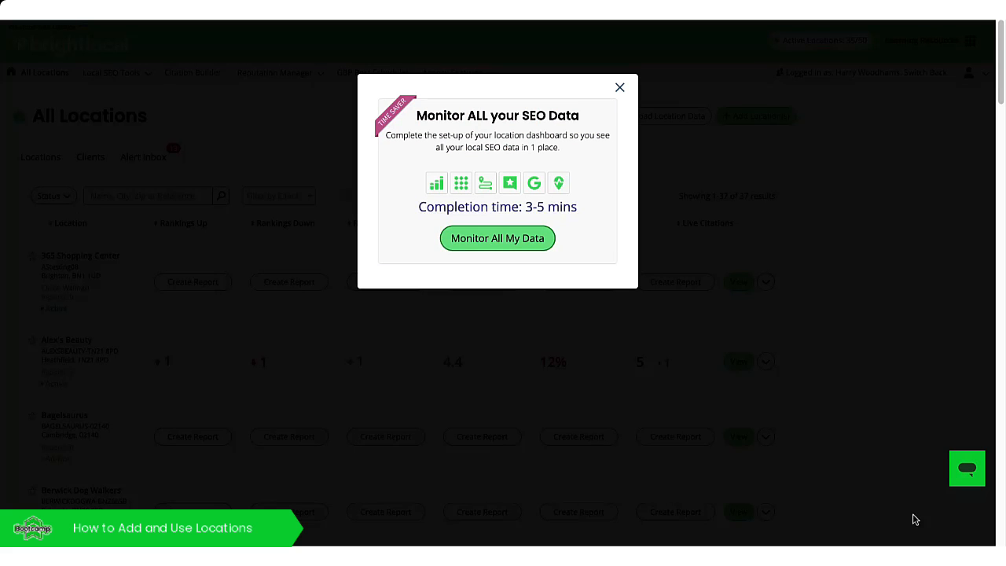
mouse_move(533, 260)
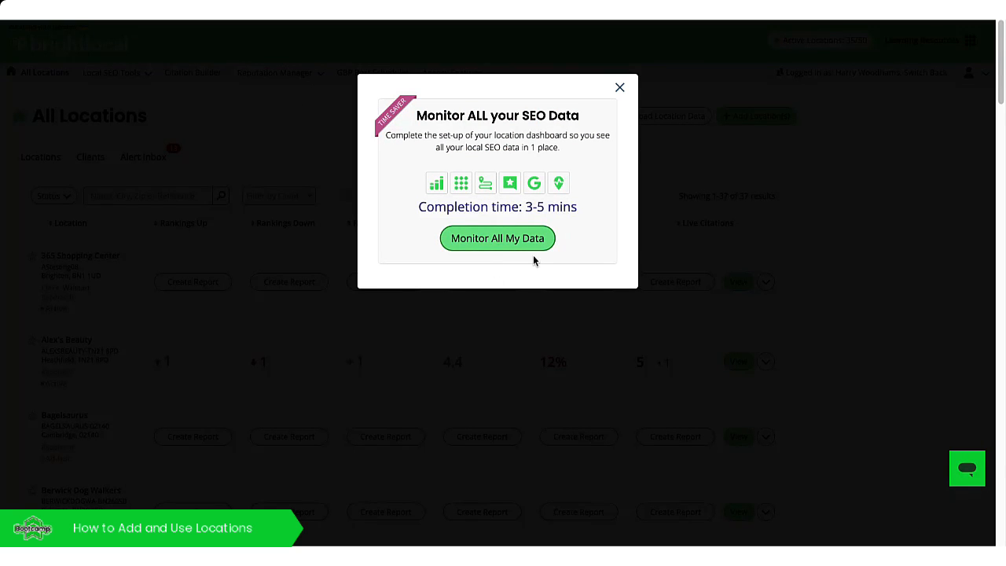
mouse_move(497, 238)
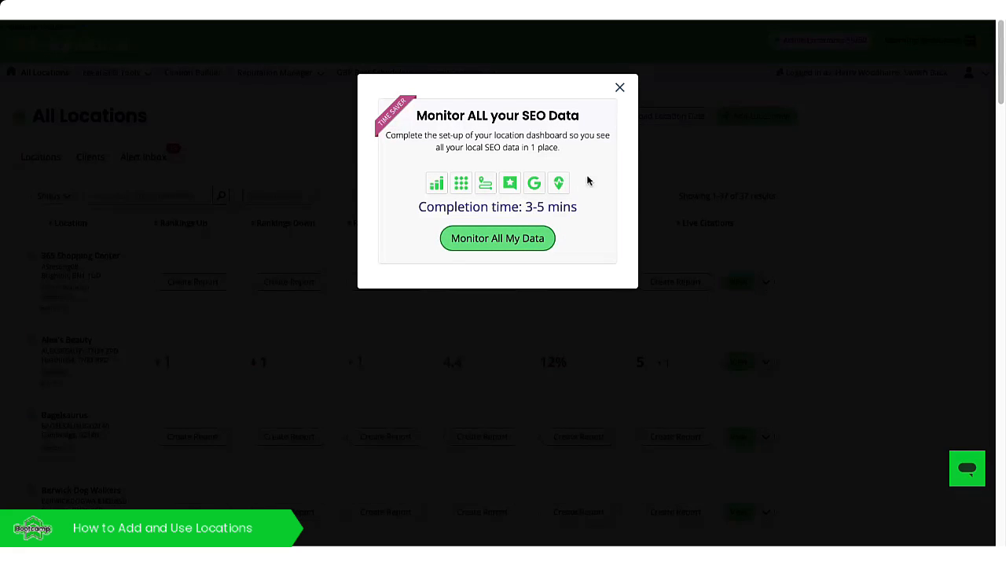
Choose Monitor All My Data to open Starbucks Reserve Roastery Chicago's Start Monitoring setup
left_click(620, 87)
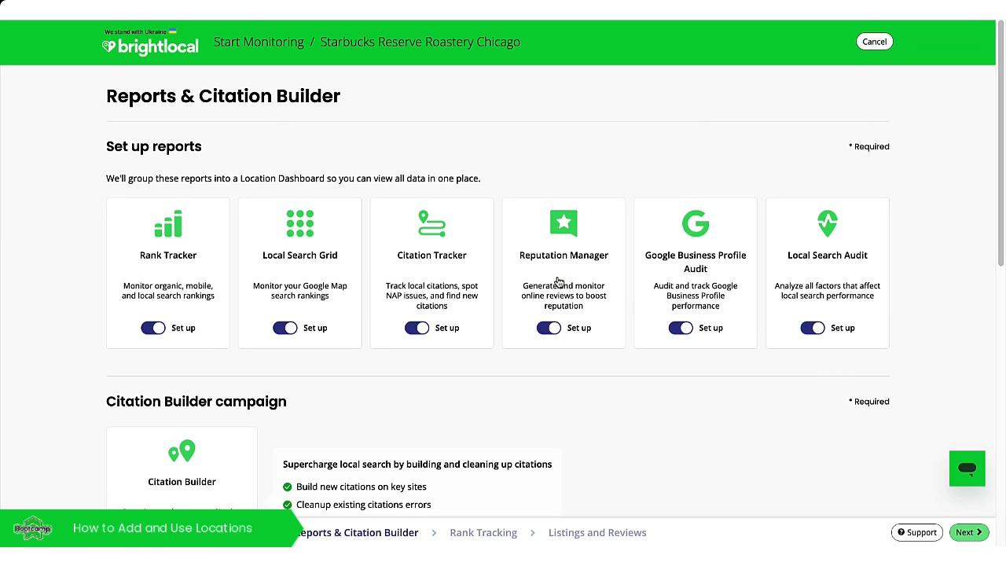
Switch off Reputation Manager reports and set the Citation Builder campaign to Not now
scroll("down", 3)
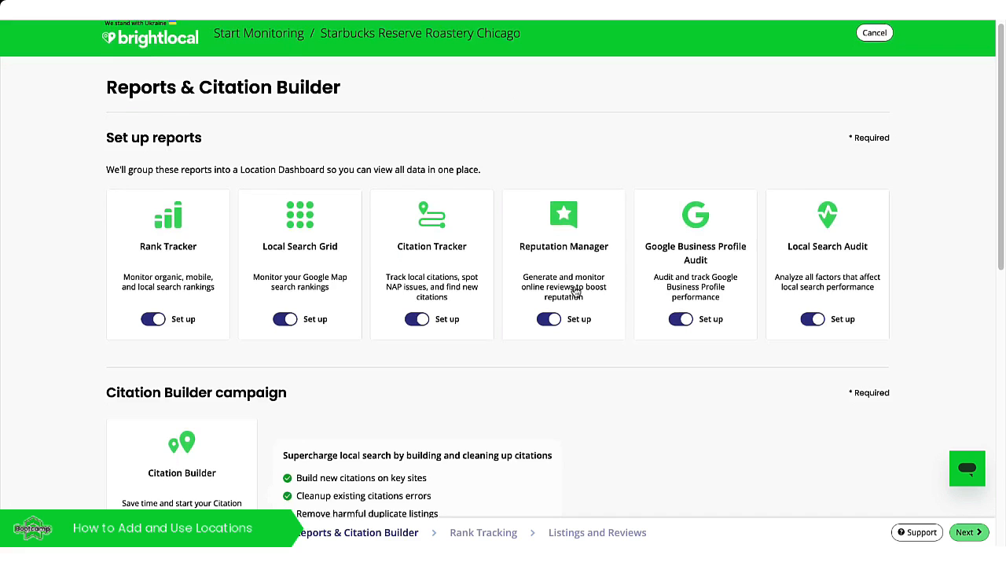
scroll("down", 3)
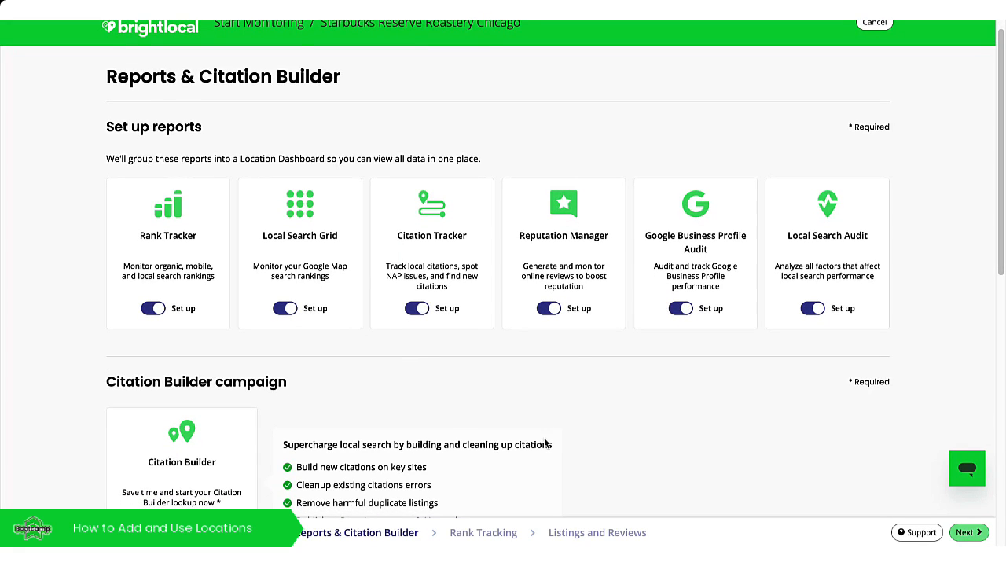
left_click(548, 308)
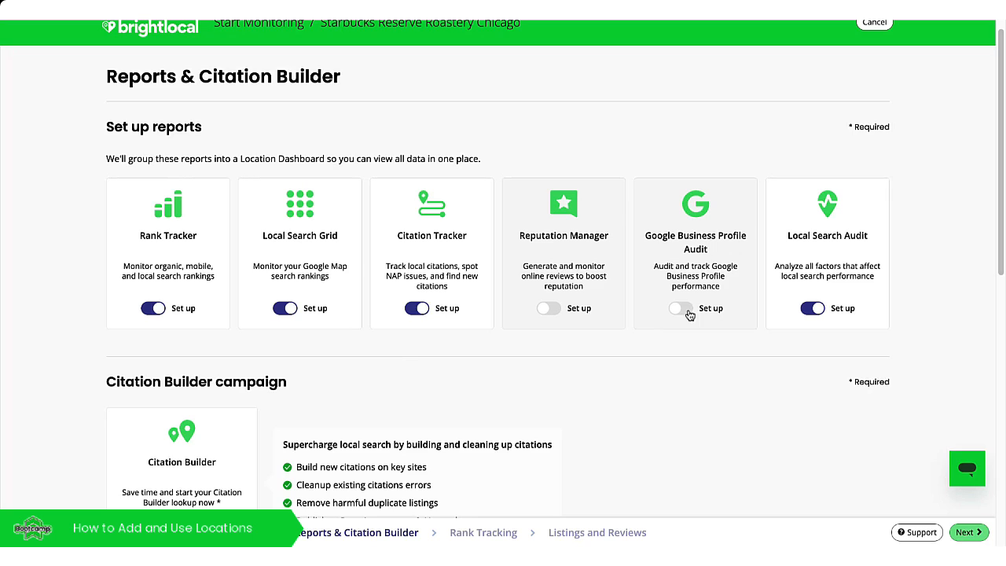
scroll("down", 3)
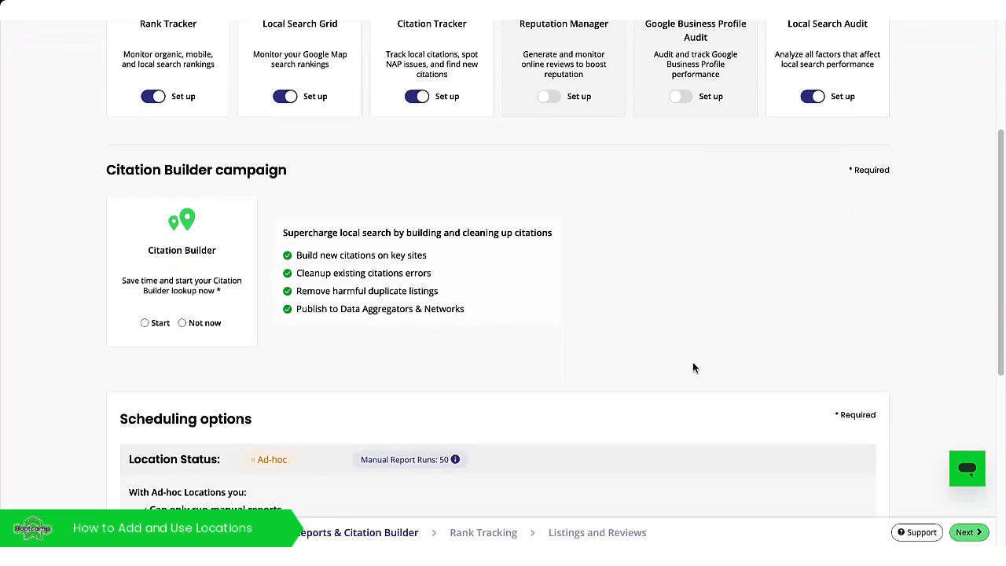
left_click(181, 323)
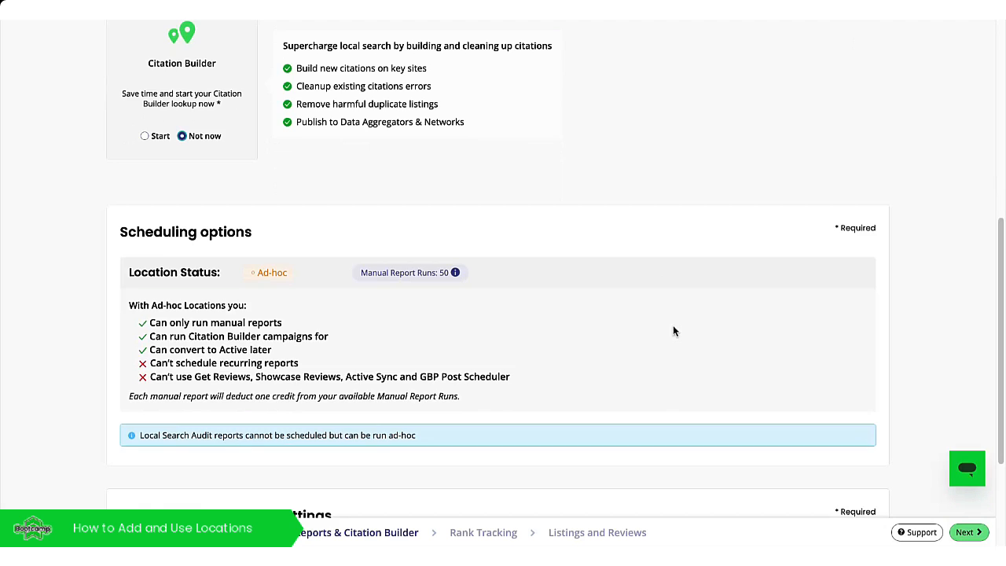
scroll("down", 3)
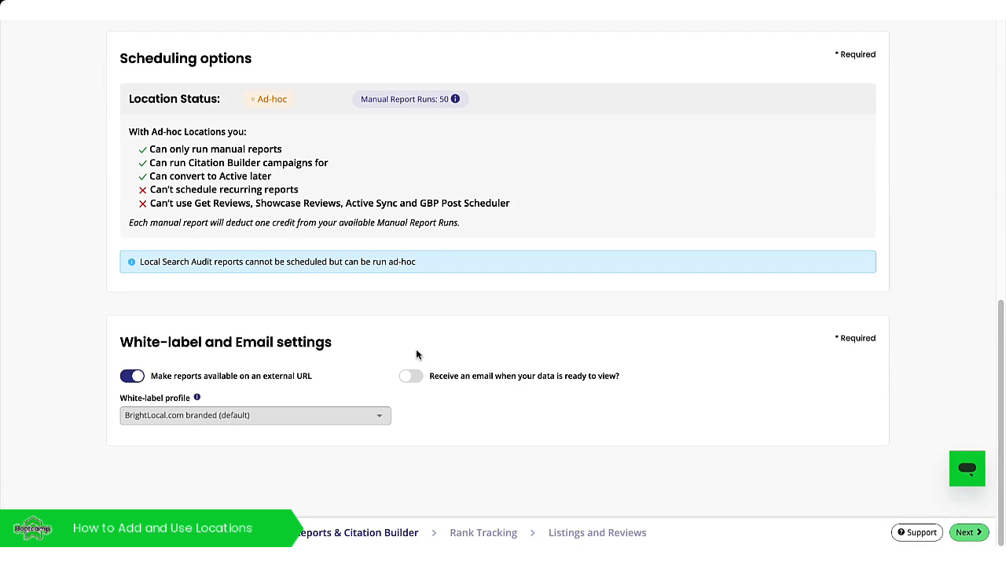